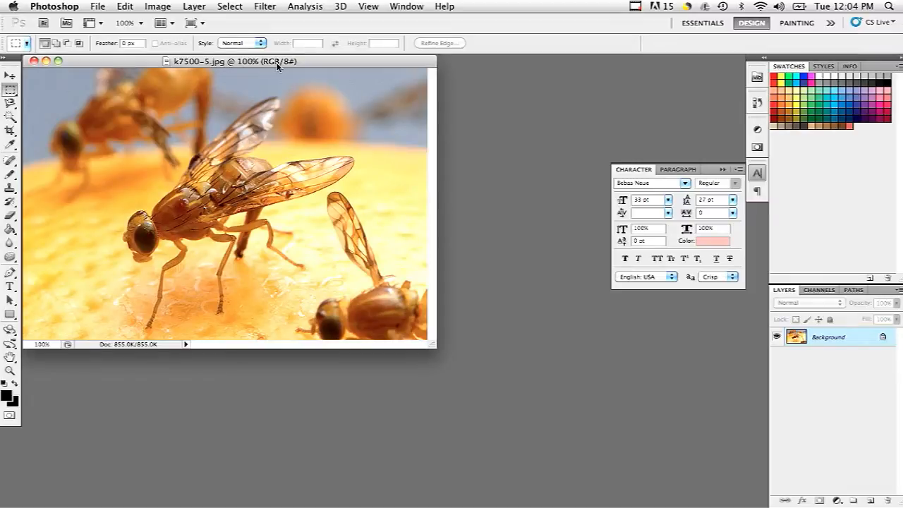
pyautogui.moveTo(254, 154)
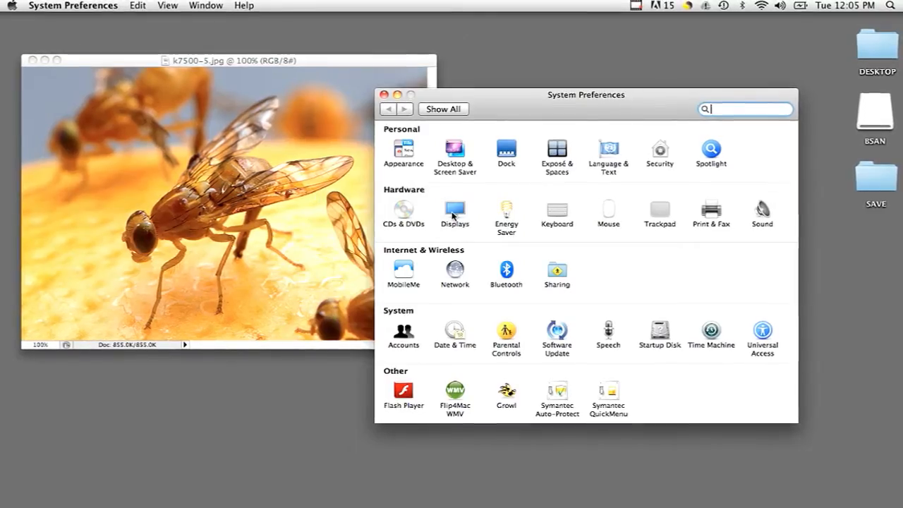
# Step: Read the current display resolution, 1440 × 852, in the Displays preferences and close them
pyautogui.click(455, 215)
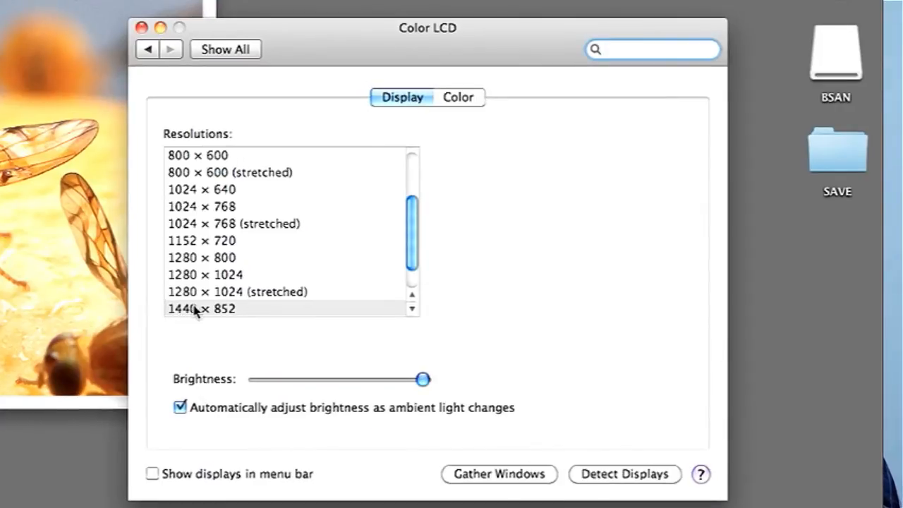
pyautogui.moveTo(173, 319)
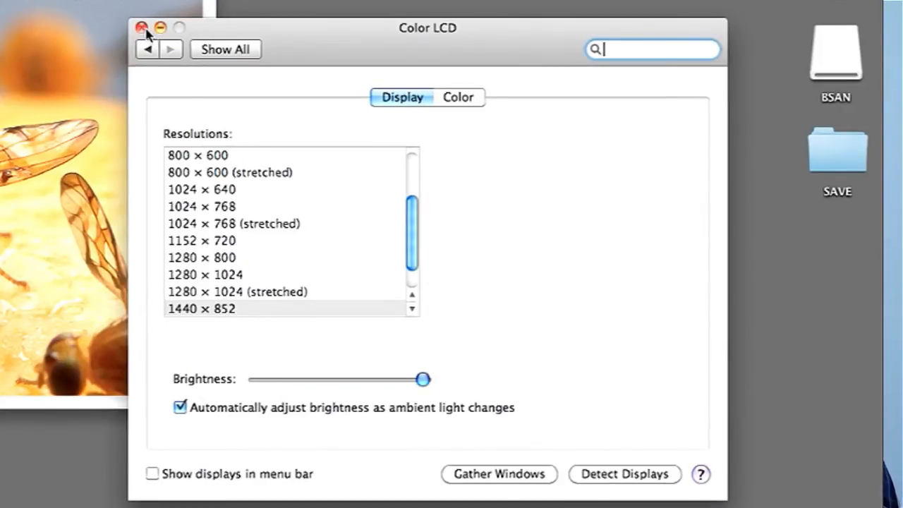
pyautogui.click(144, 29)
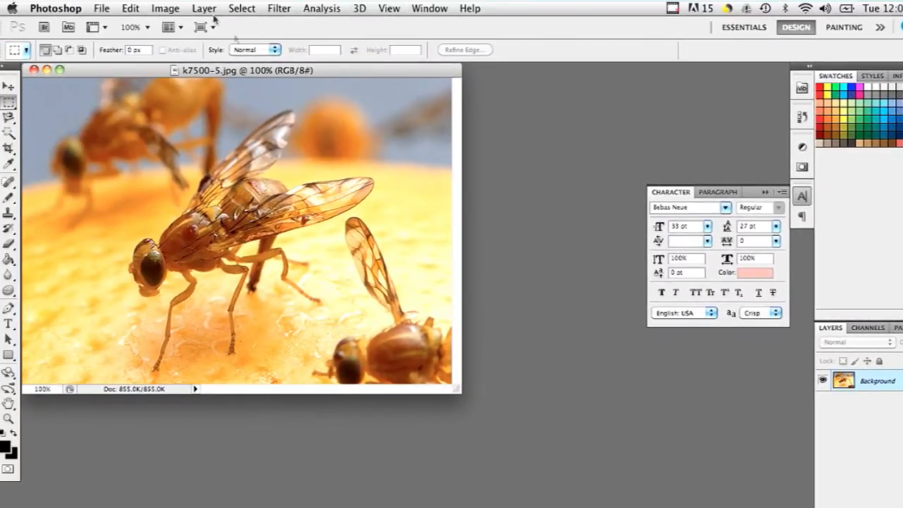
# Step: In Image Size, enter Width 1440 and Height 852 pixels with Constrain Proportions unchecked
pyautogui.click(165, 8)
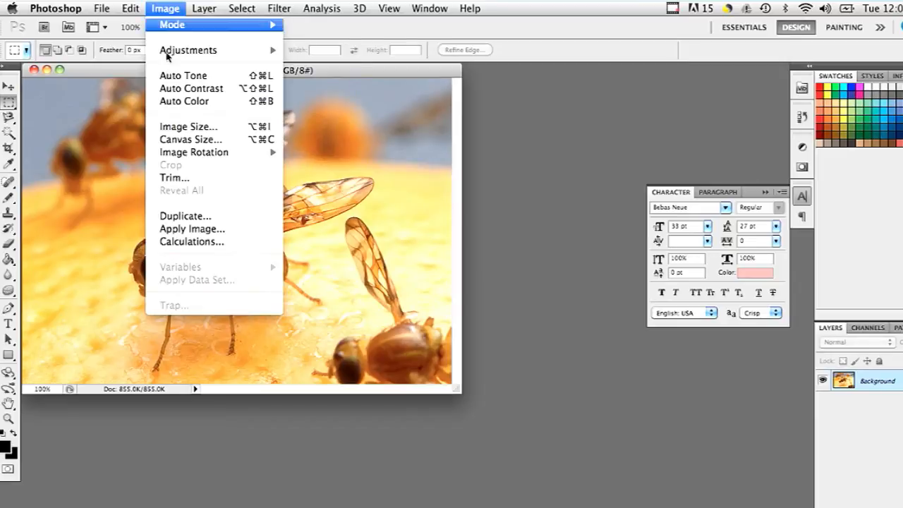
pyautogui.click(189, 127)
pyautogui.write('1')
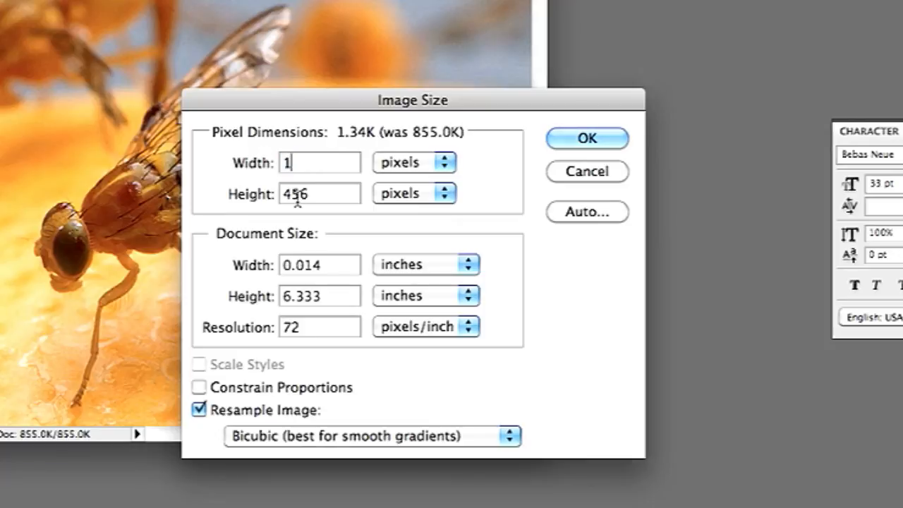
pyautogui.write('440')
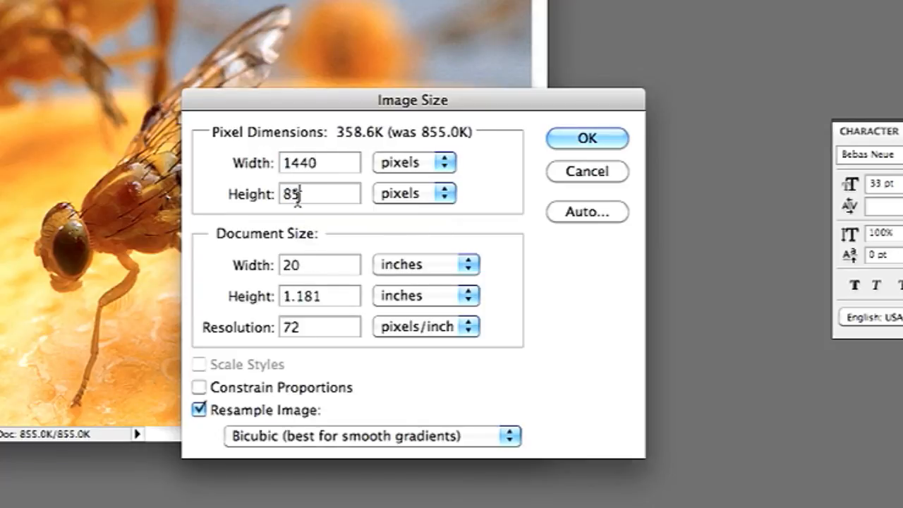
pyautogui.write('2')
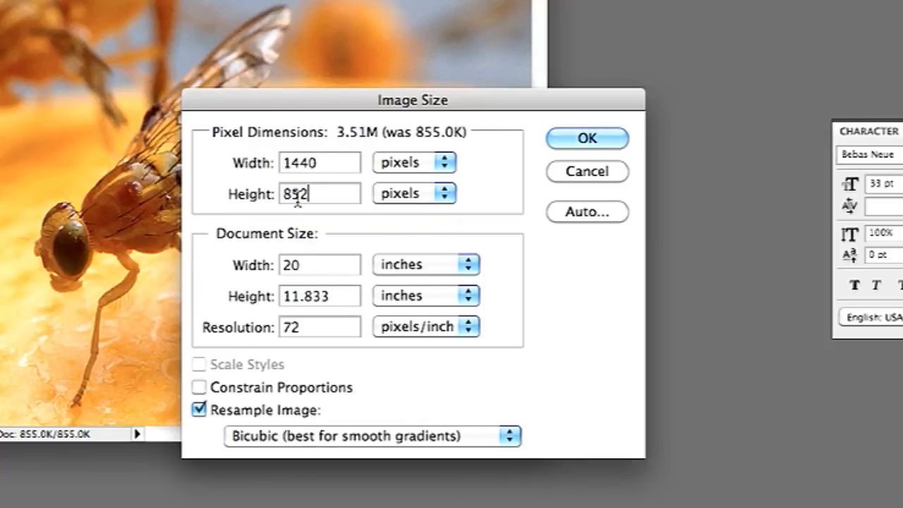